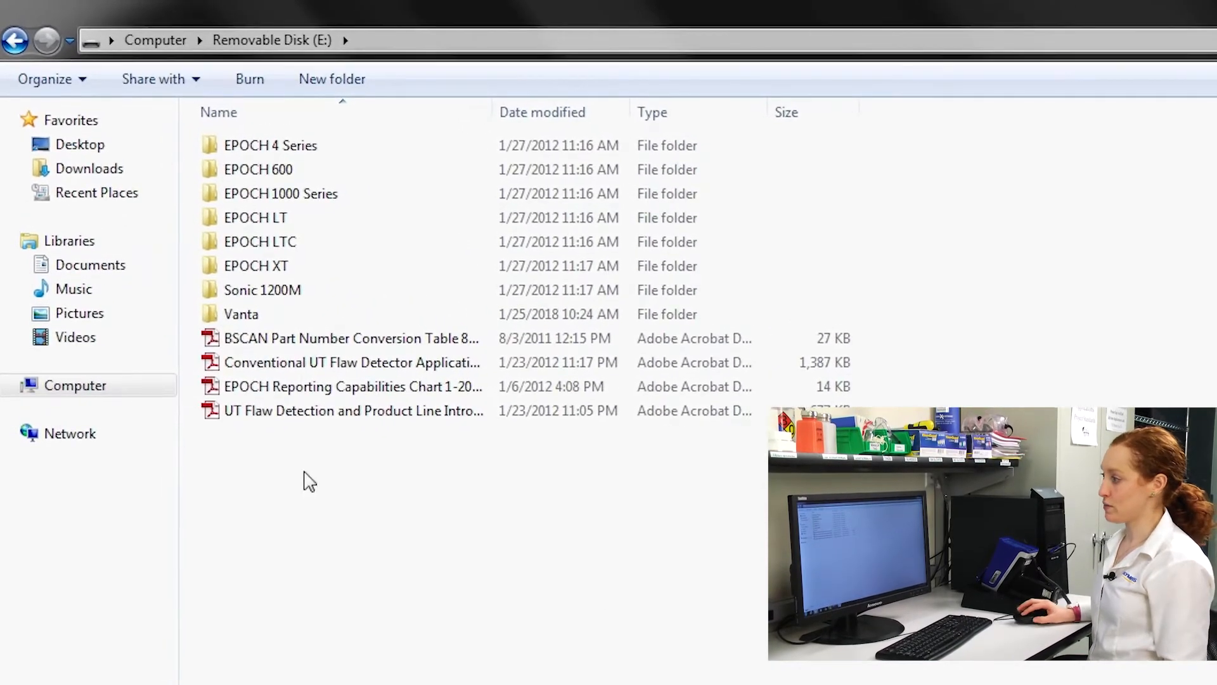
pyautogui.doubleClick(241, 314)
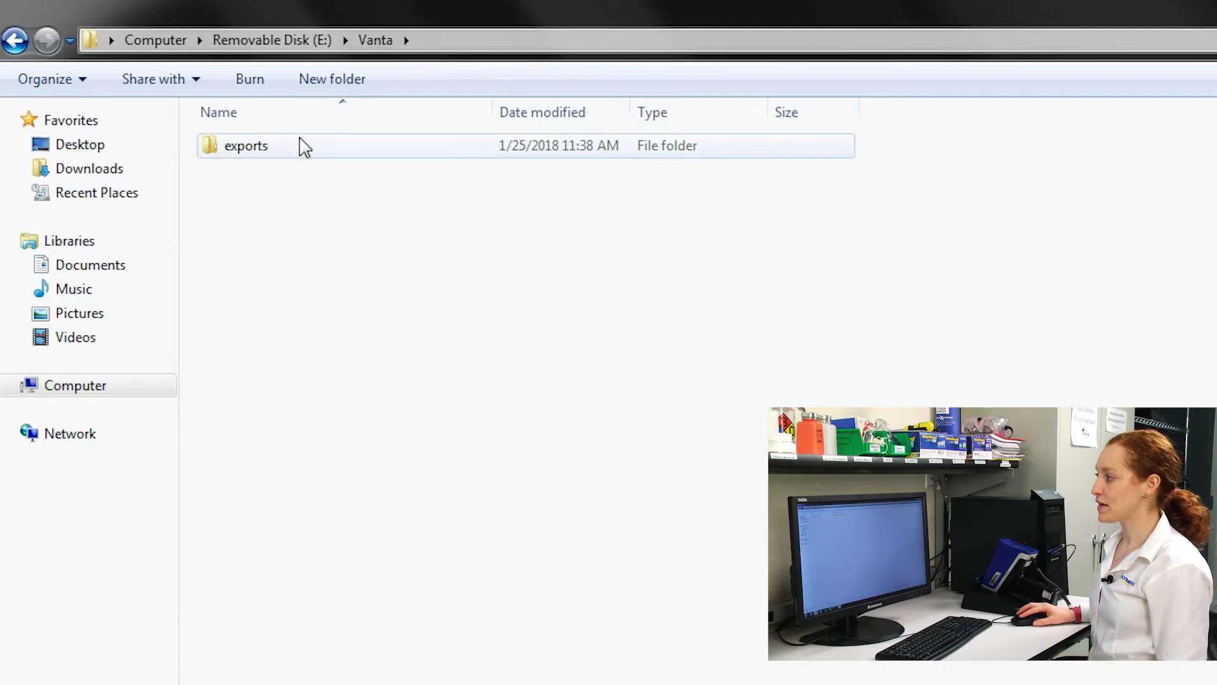
pyautogui.doubleClick(246, 145)
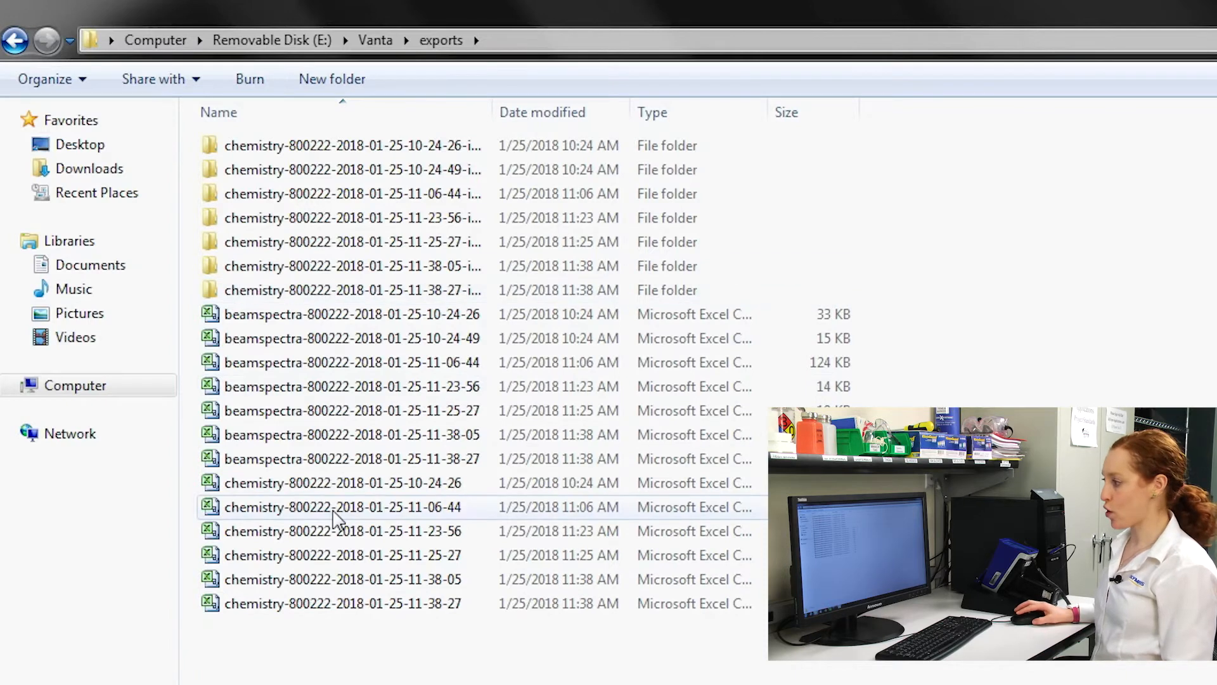
pyautogui.moveTo(342, 579)
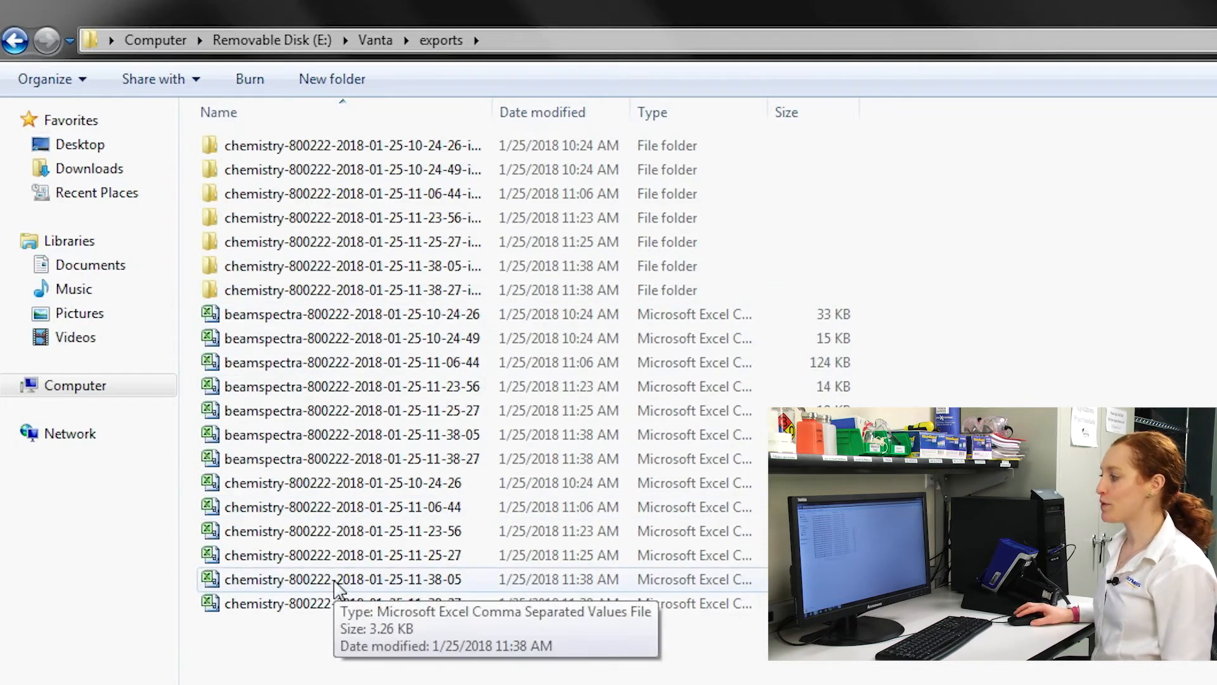
pyautogui.click(343, 579)
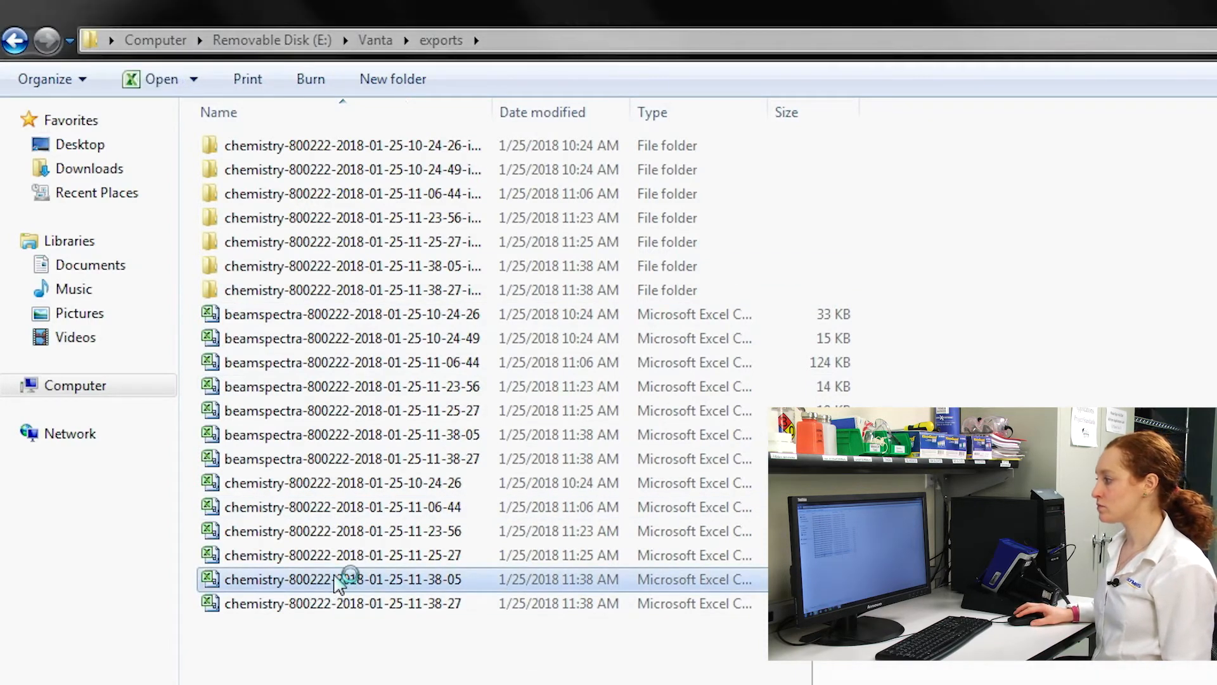
pyautogui.doubleClick(341, 579)
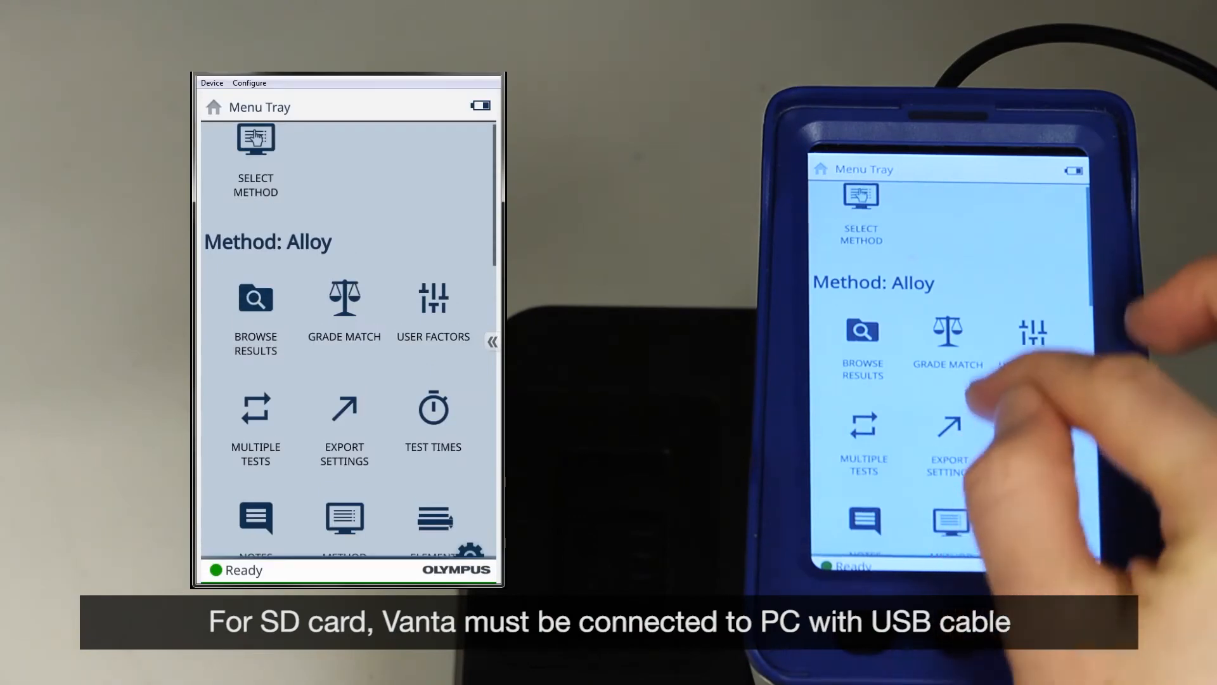
# Review Export Settings showing CSV file type, SD card destination and auto export on.
pyautogui.scroll(-3)
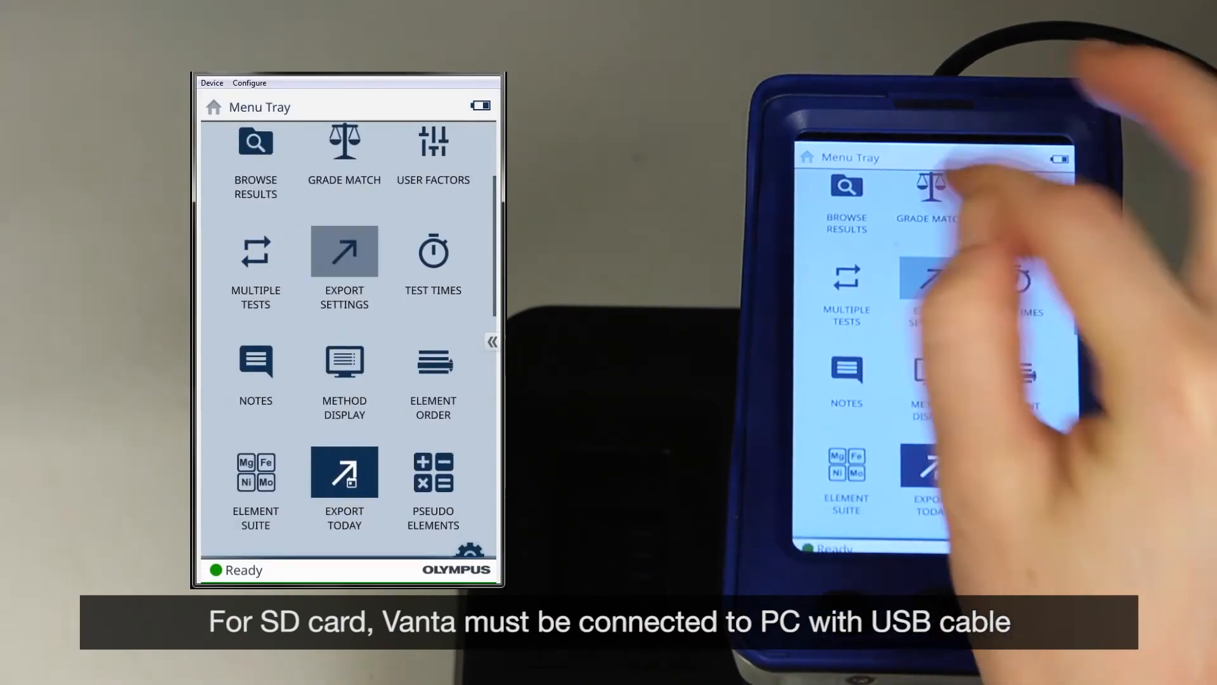
pyautogui.click(343, 249)
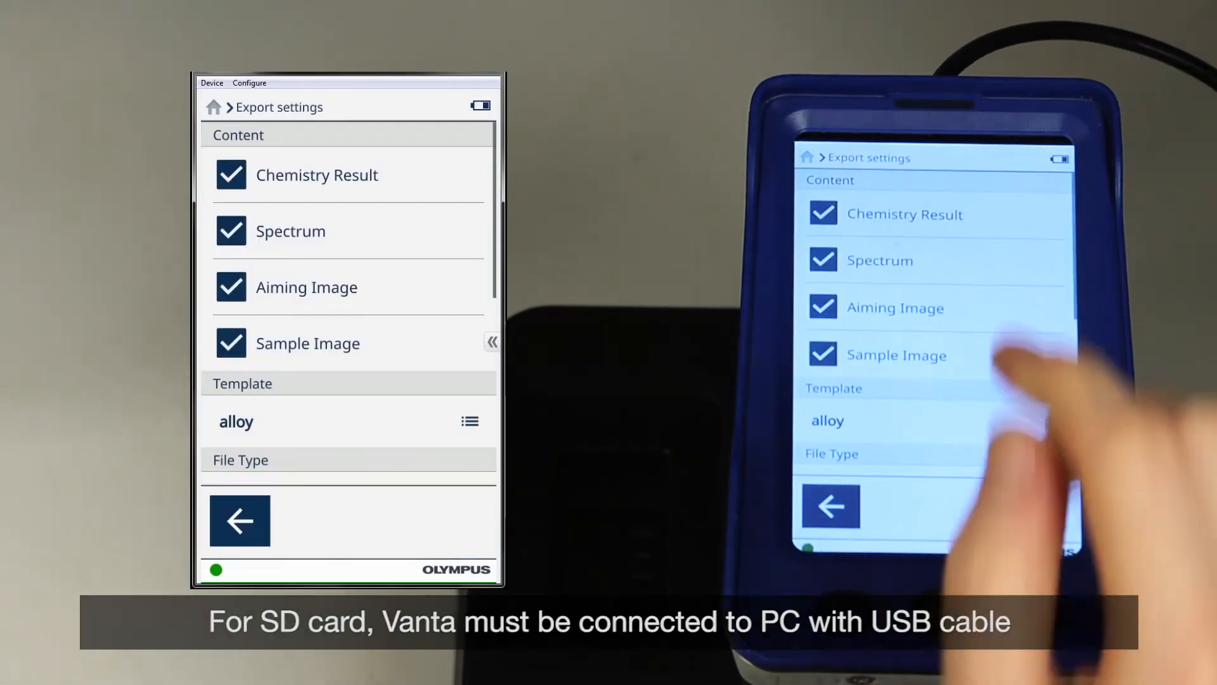
pyautogui.scroll(-3)
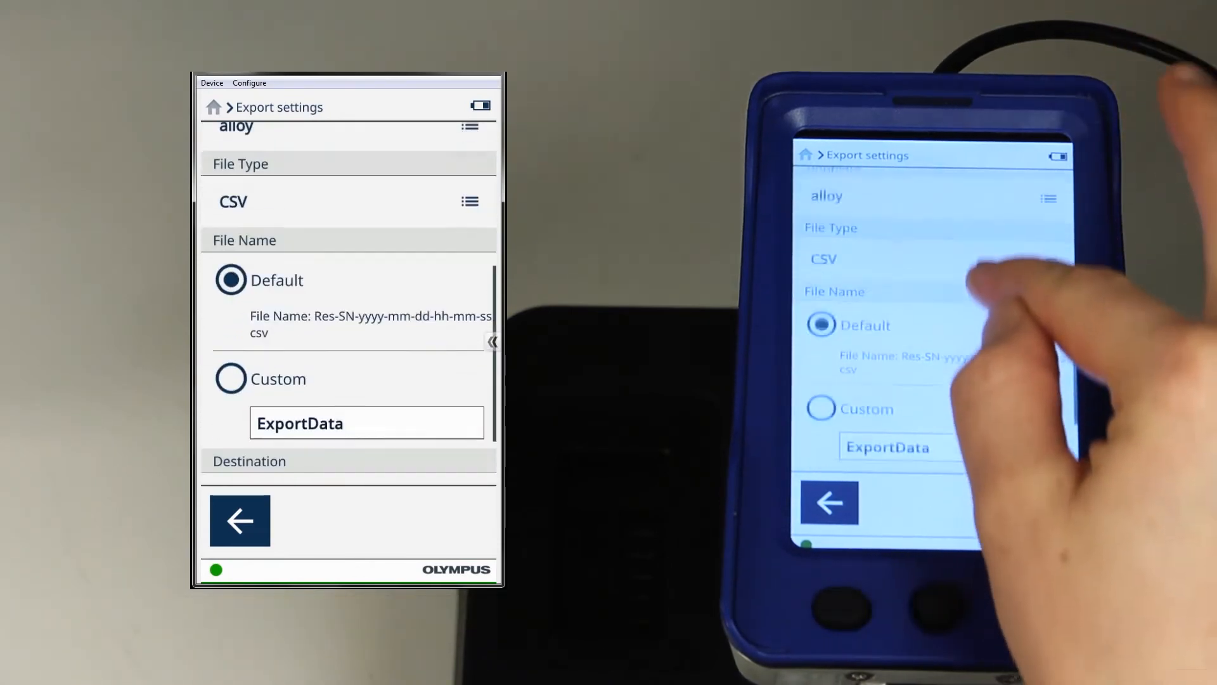
pyautogui.click(249, 460)
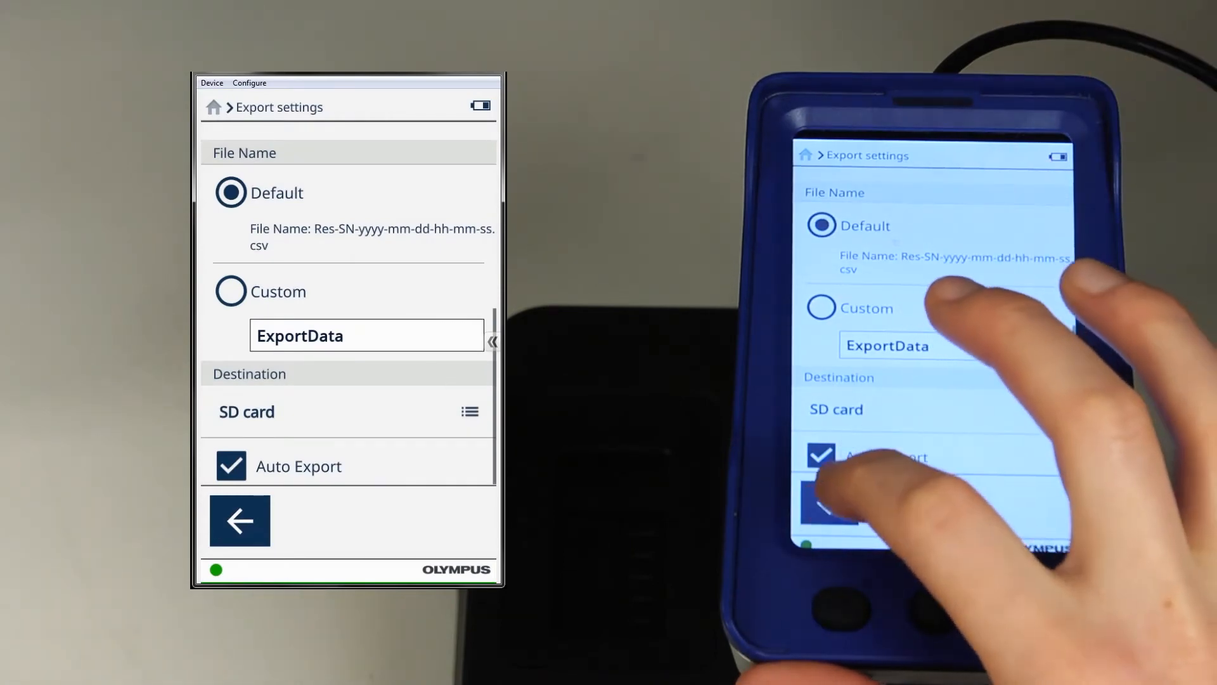
pyautogui.click(240, 520)
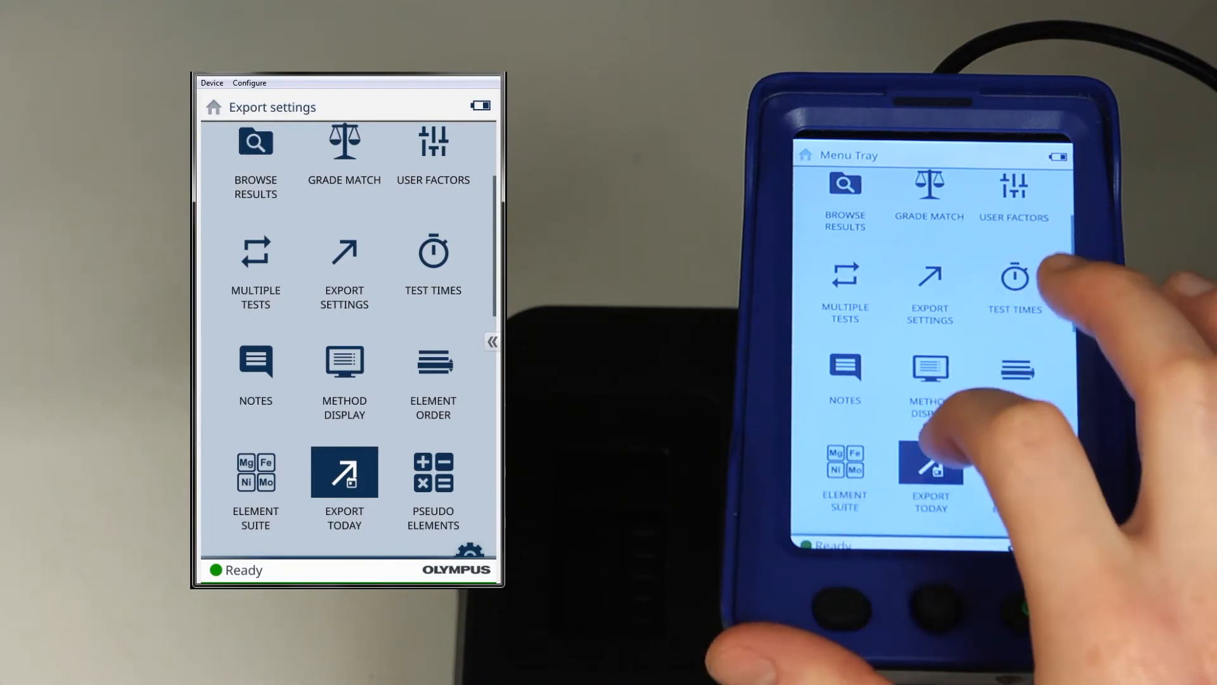
# Export today's test results from the Vanta analyzer menu.
pyautogui.click(343, 471)
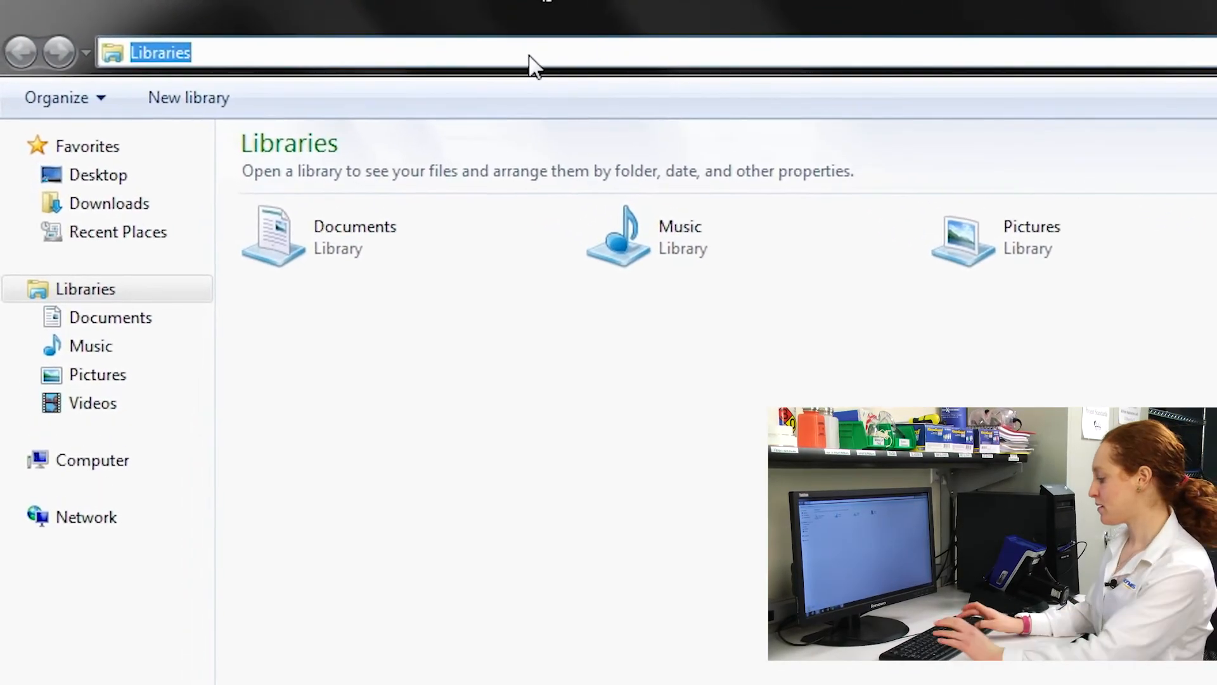
# Navigate Explorer to the network path \\vanta-800222\vanta, prompting for credentials.
pyautogui.write('\\\\v')
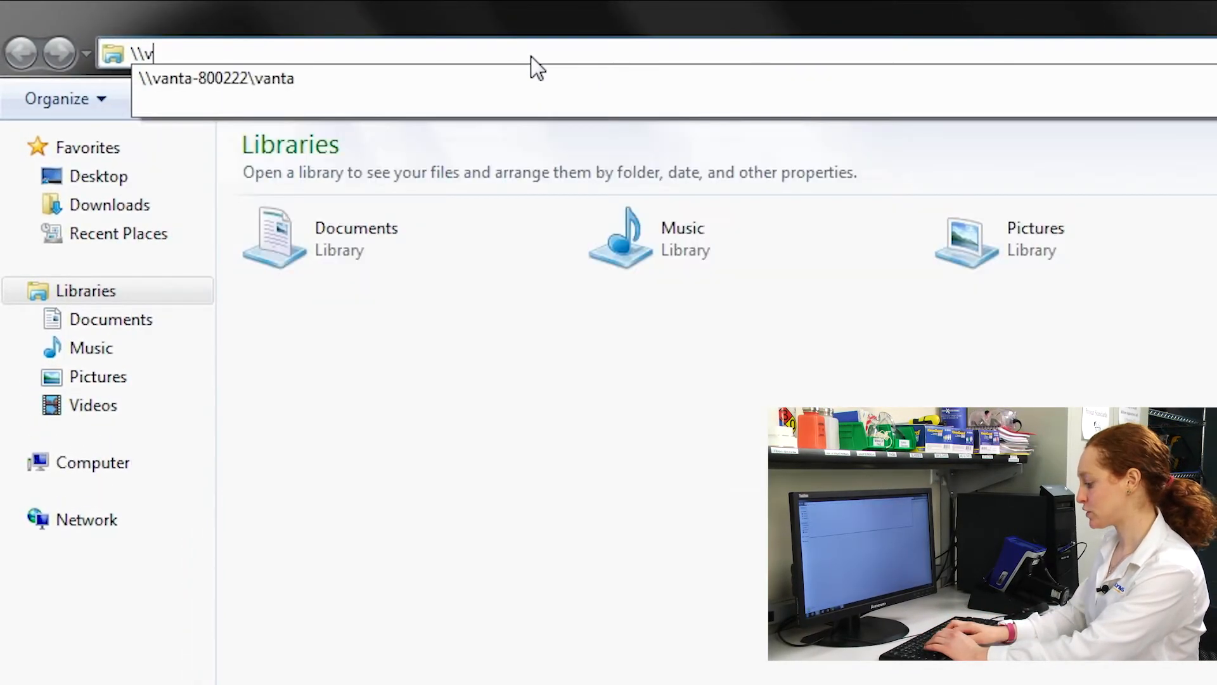
pyautogui.write('anta-')
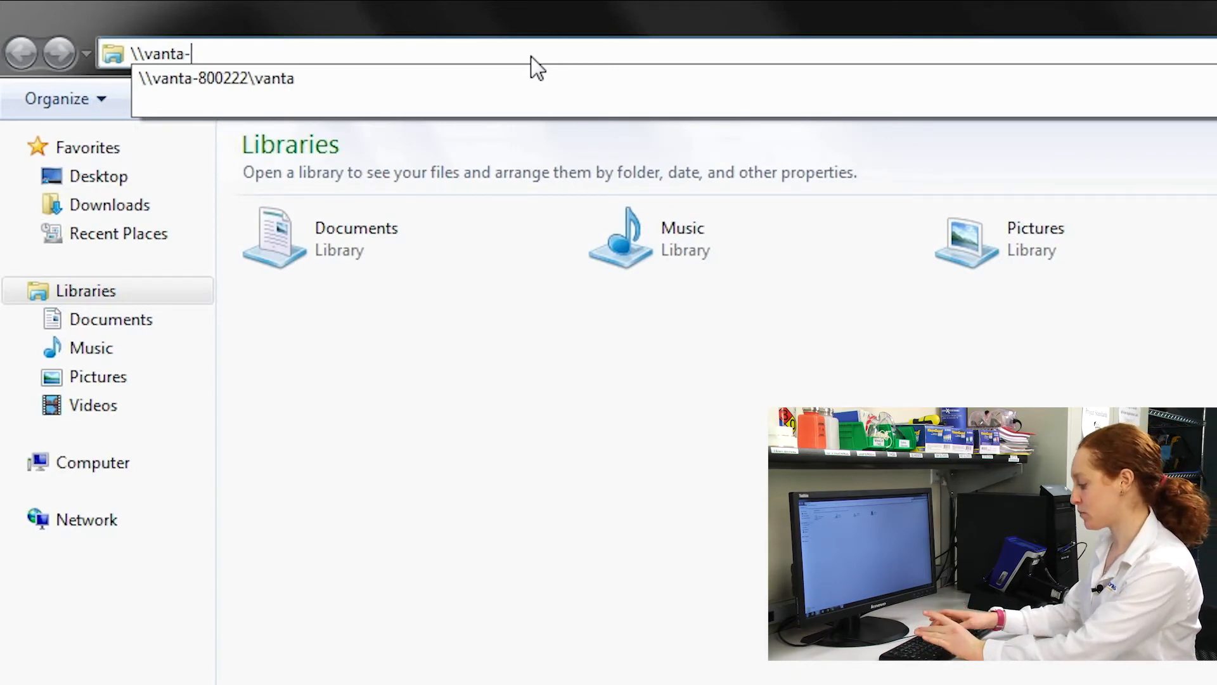
pyautogui.write('800222\\vanta')
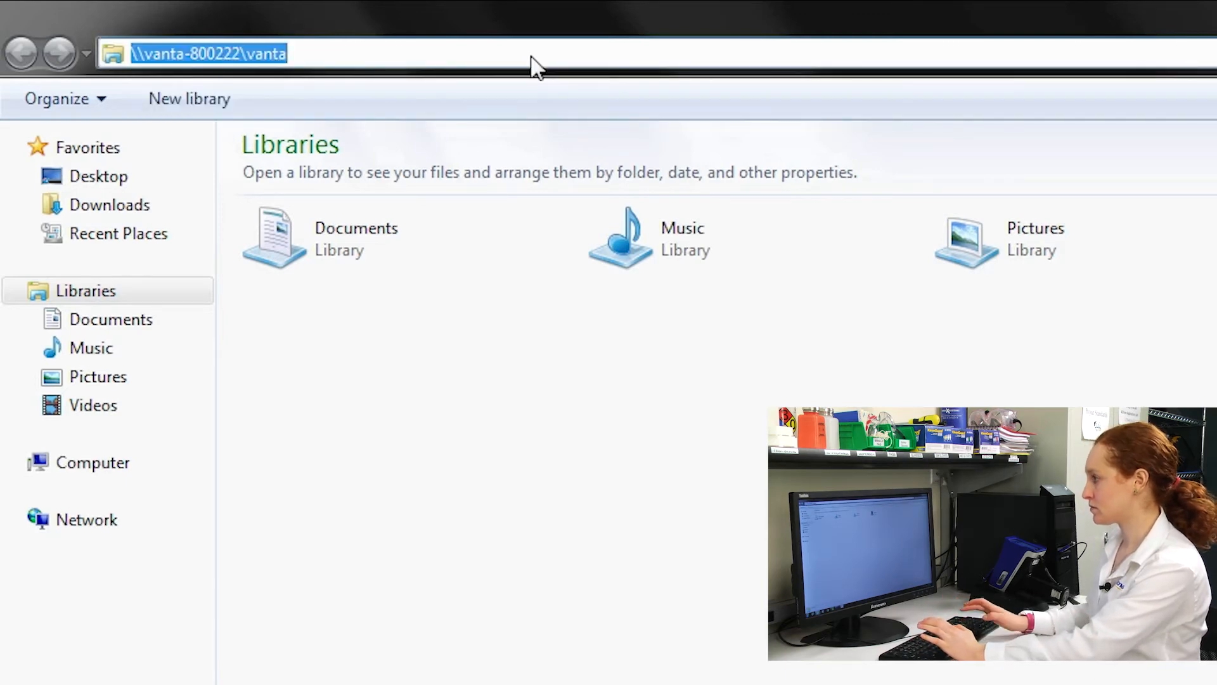
pyautogui.press('Return')
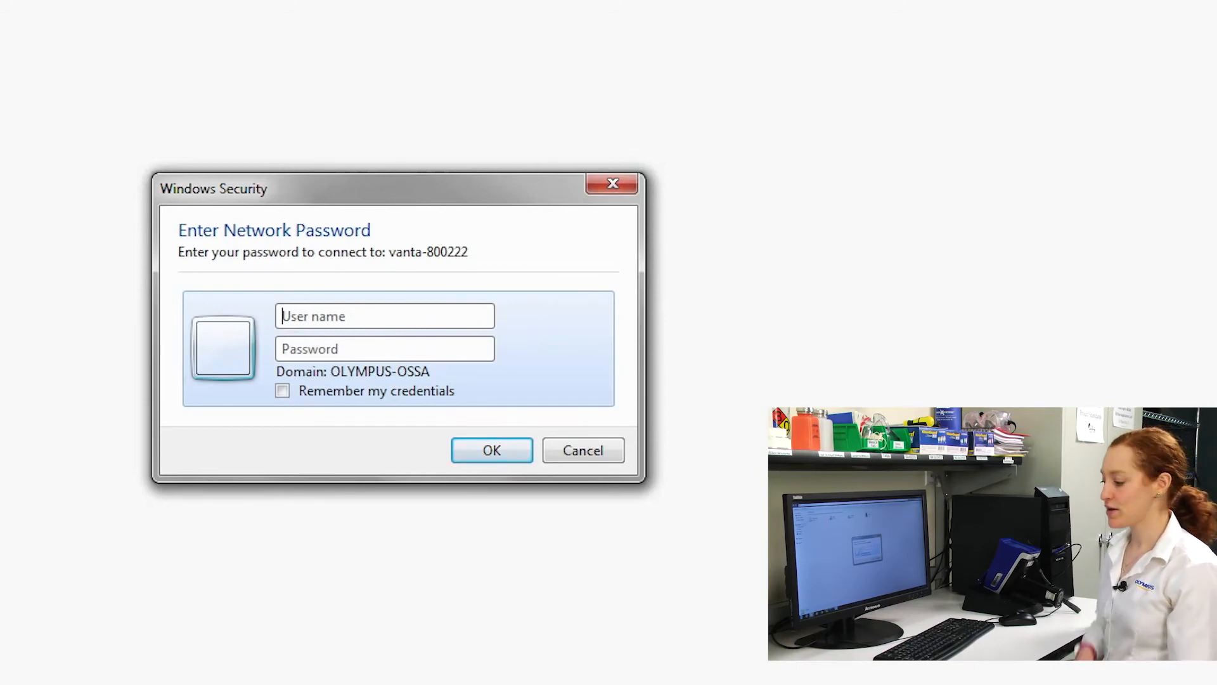
# Sign in to vanta-800222 with the vanta user name and password so the share opens.
pyautogui.write('vanta')
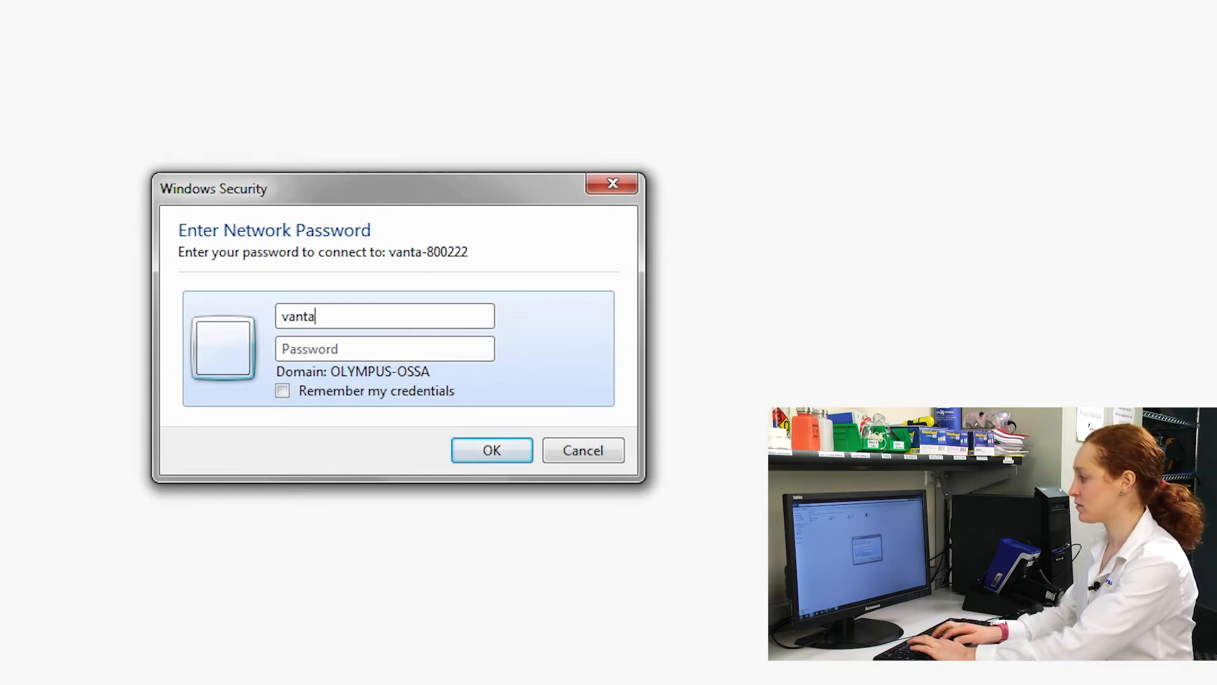
pyautogui.write('-8')
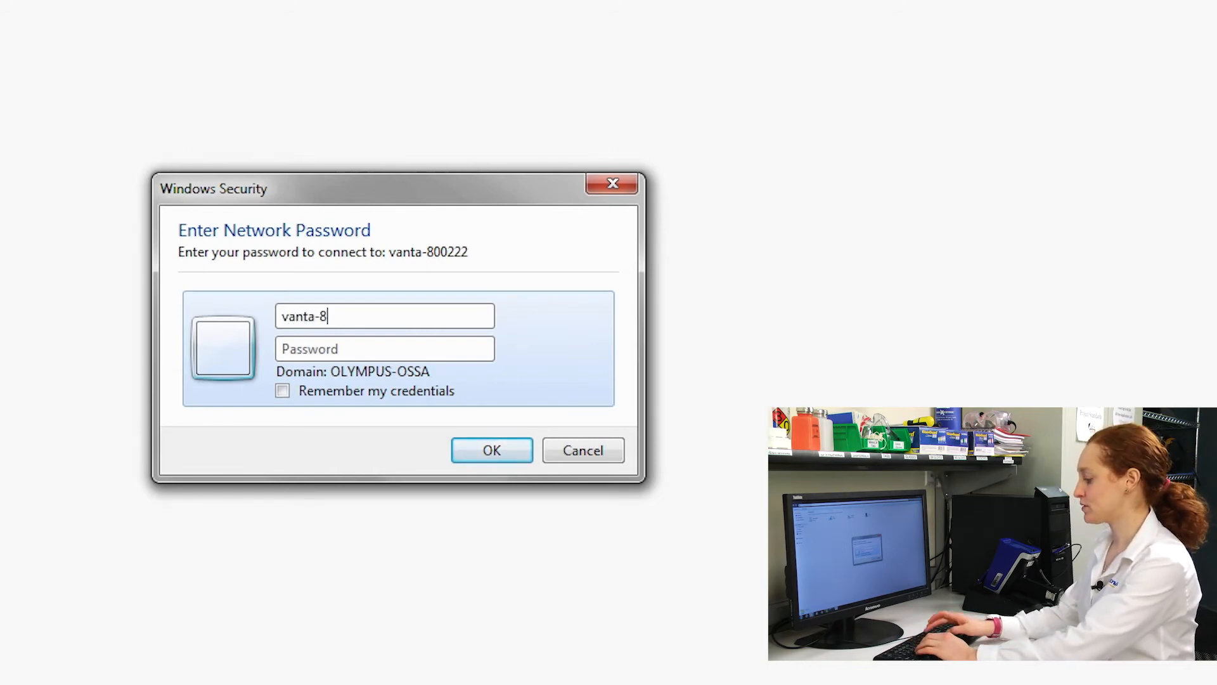
pyautogui.write('00222\\v')
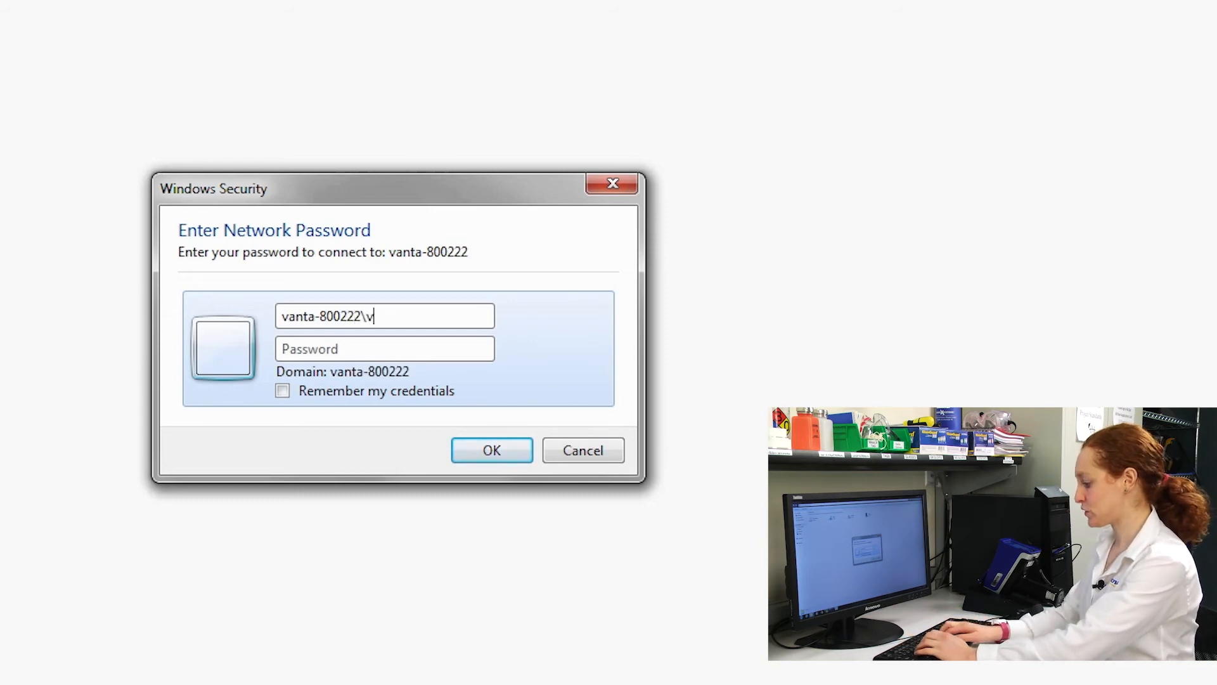
pyautogui.write('anta')
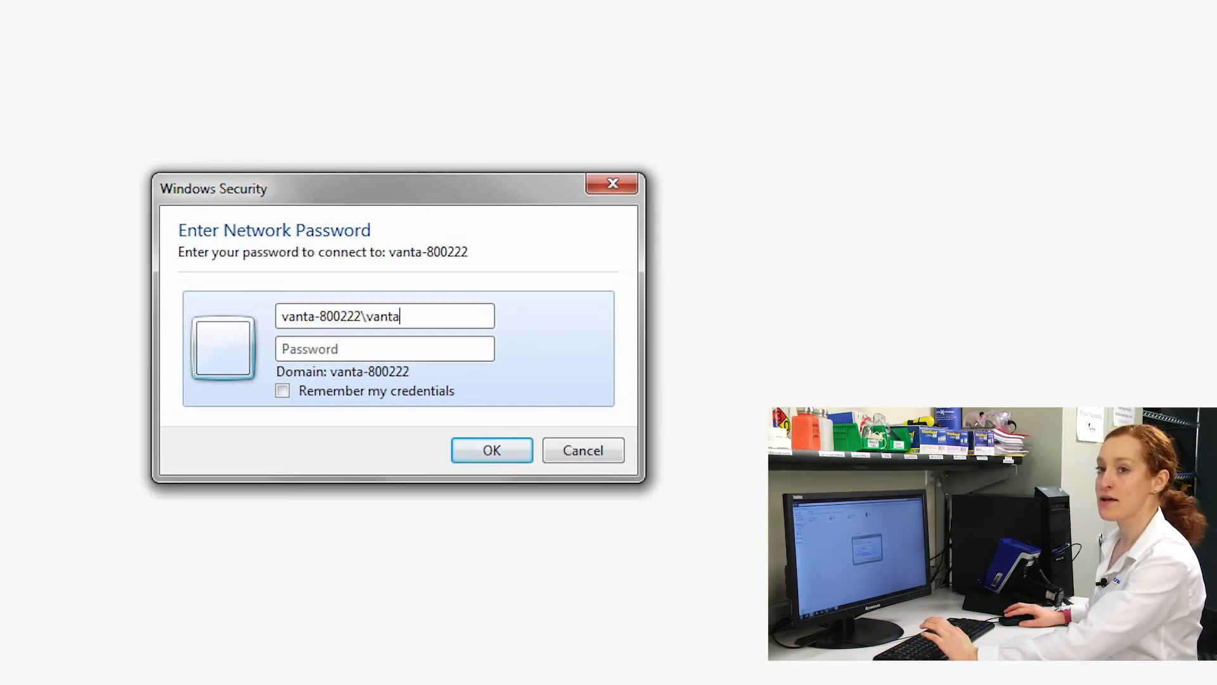
pyautogui.click(384, 348)
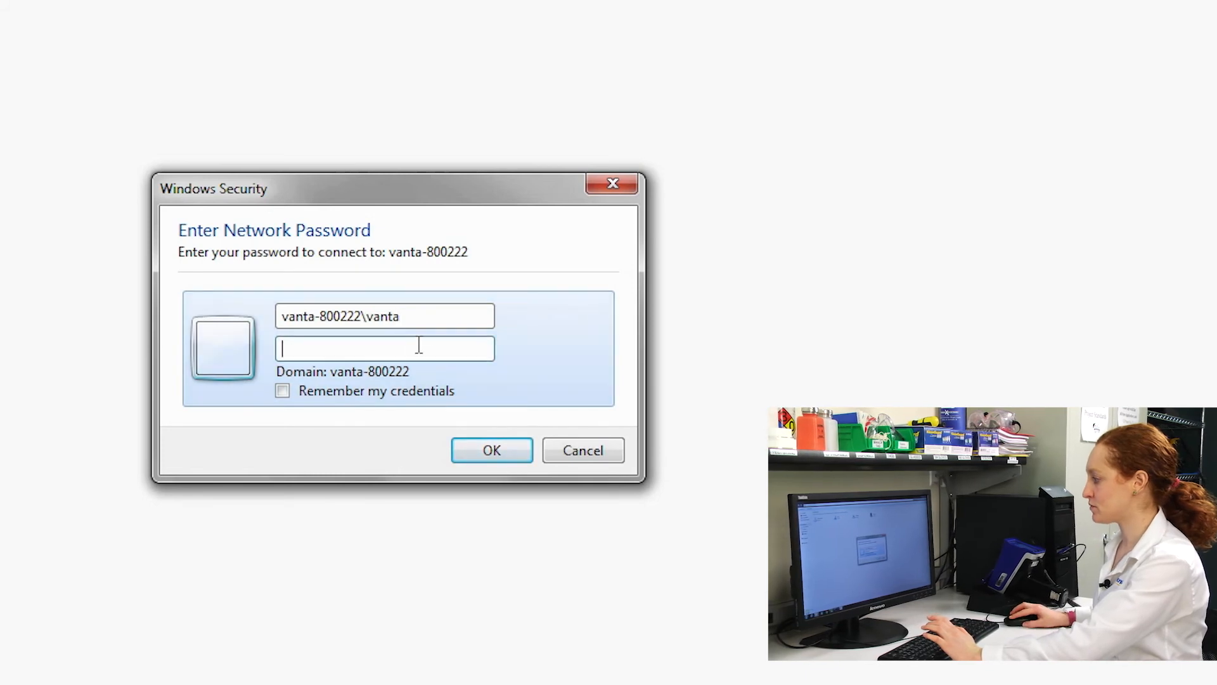
pyautogui.write('••')
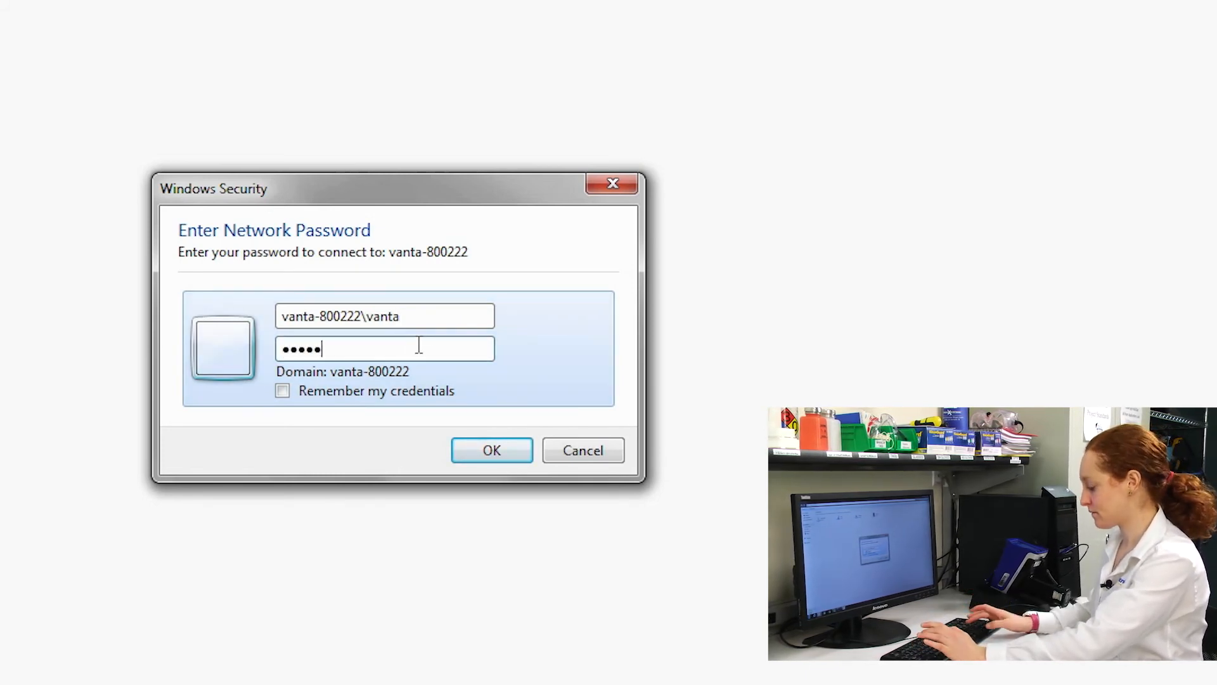
pyautogui.click(490, 451)
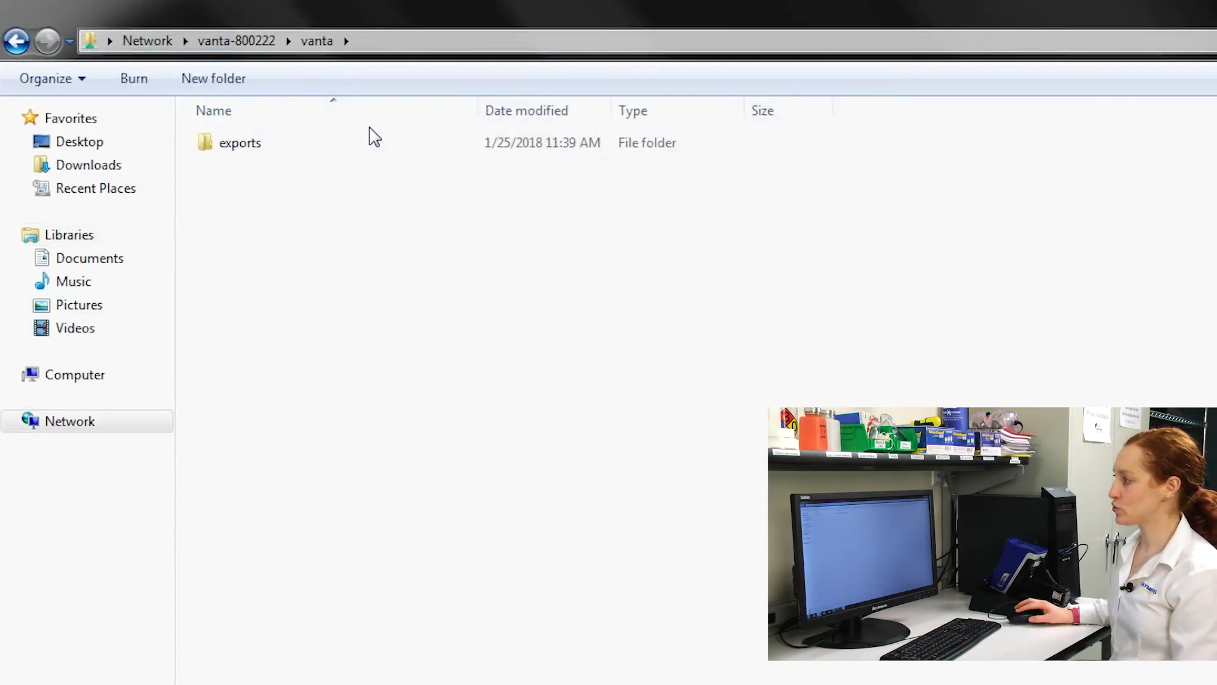
pyautogui.doubleClick(239, 142)
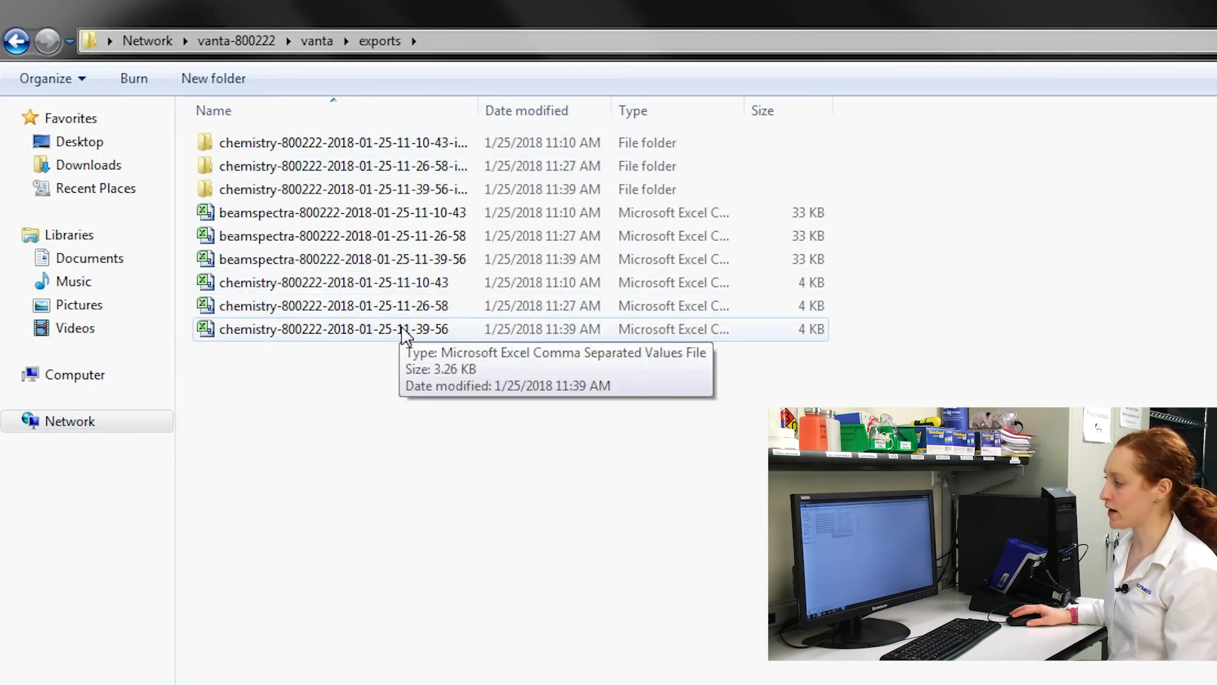
pyautogui.doubleClick(334, 328)
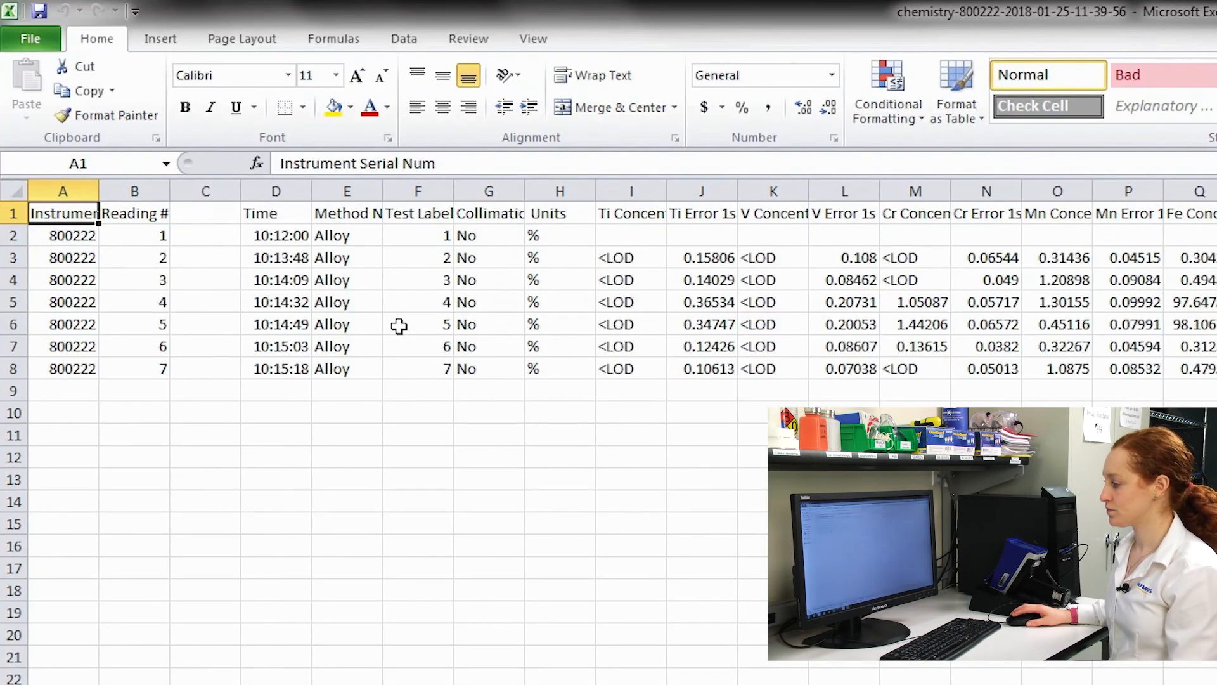